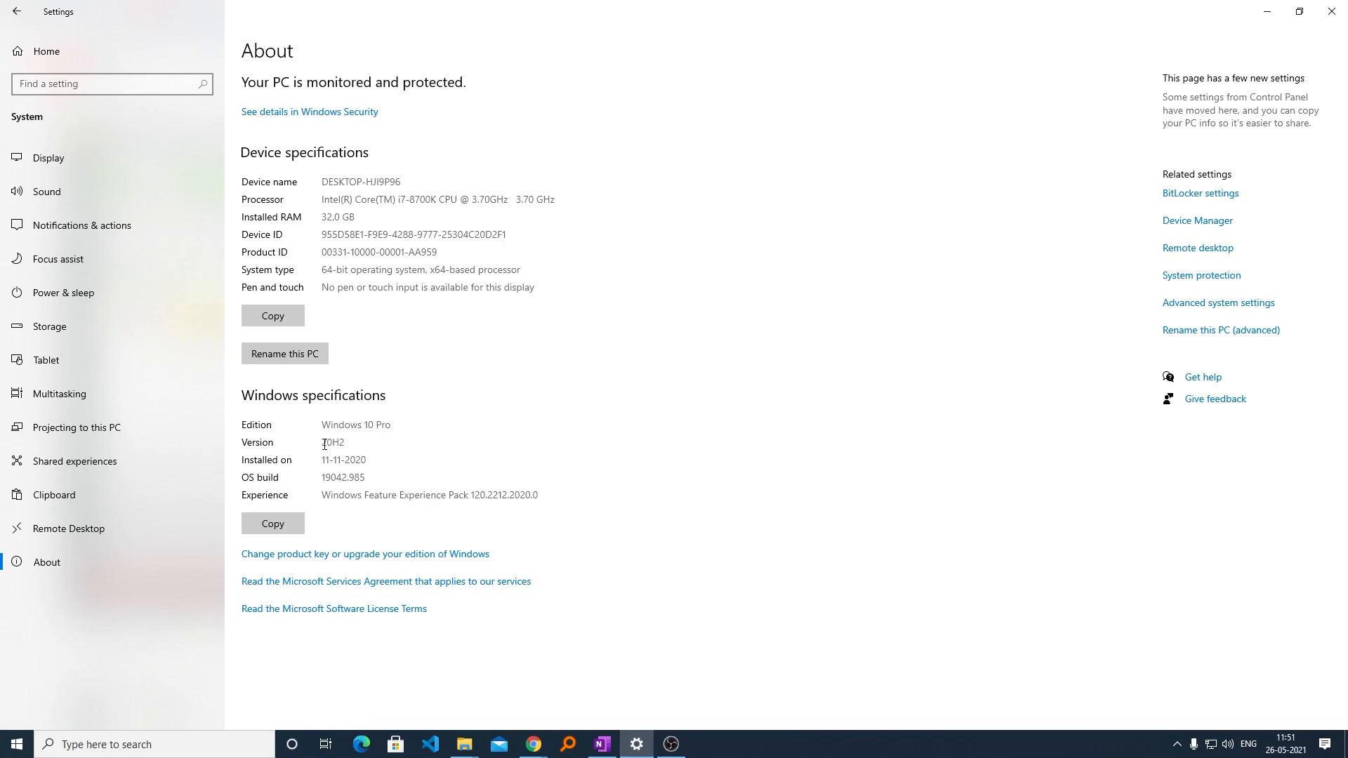
Step: Check installed version 20H2, then go to Update & Security to find the 21H1 feature update
double_click(333, 442)
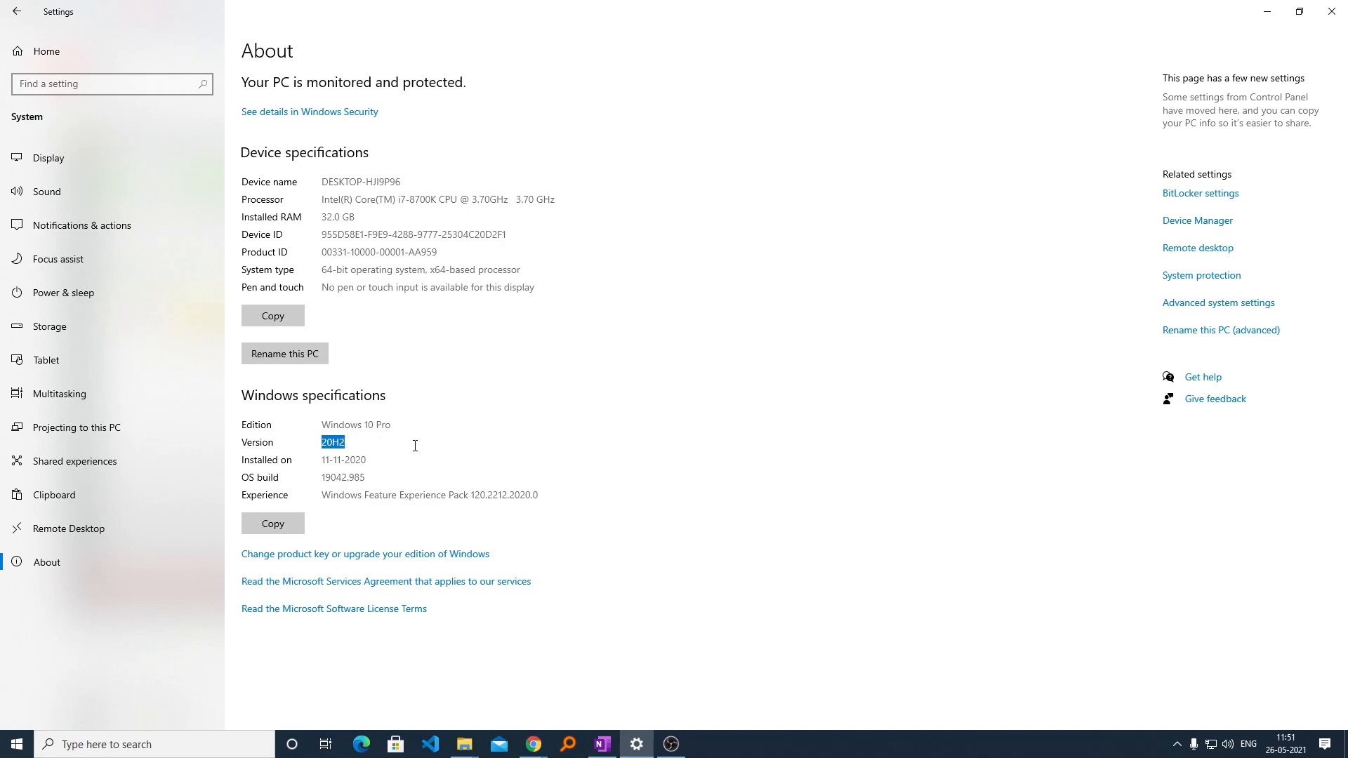
mouse_move(407, 455)
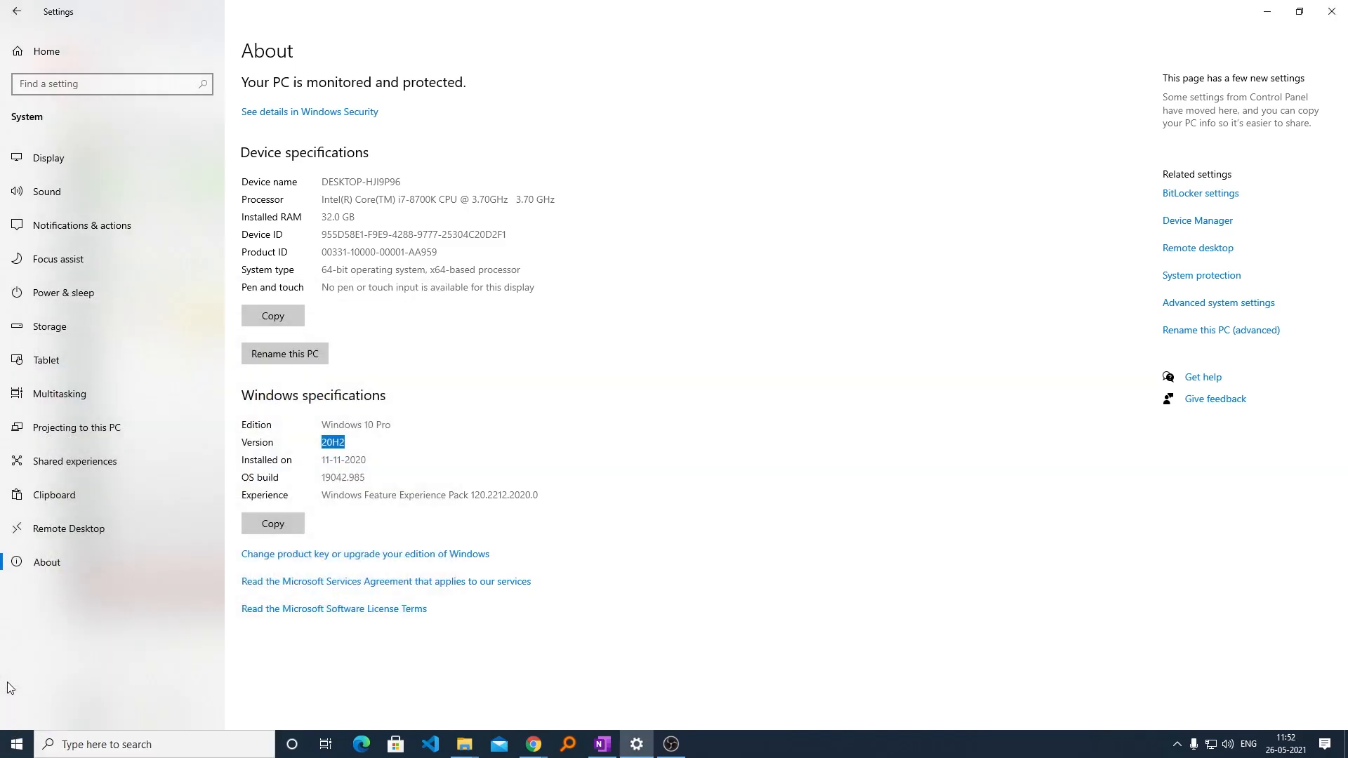
click(610, 429)
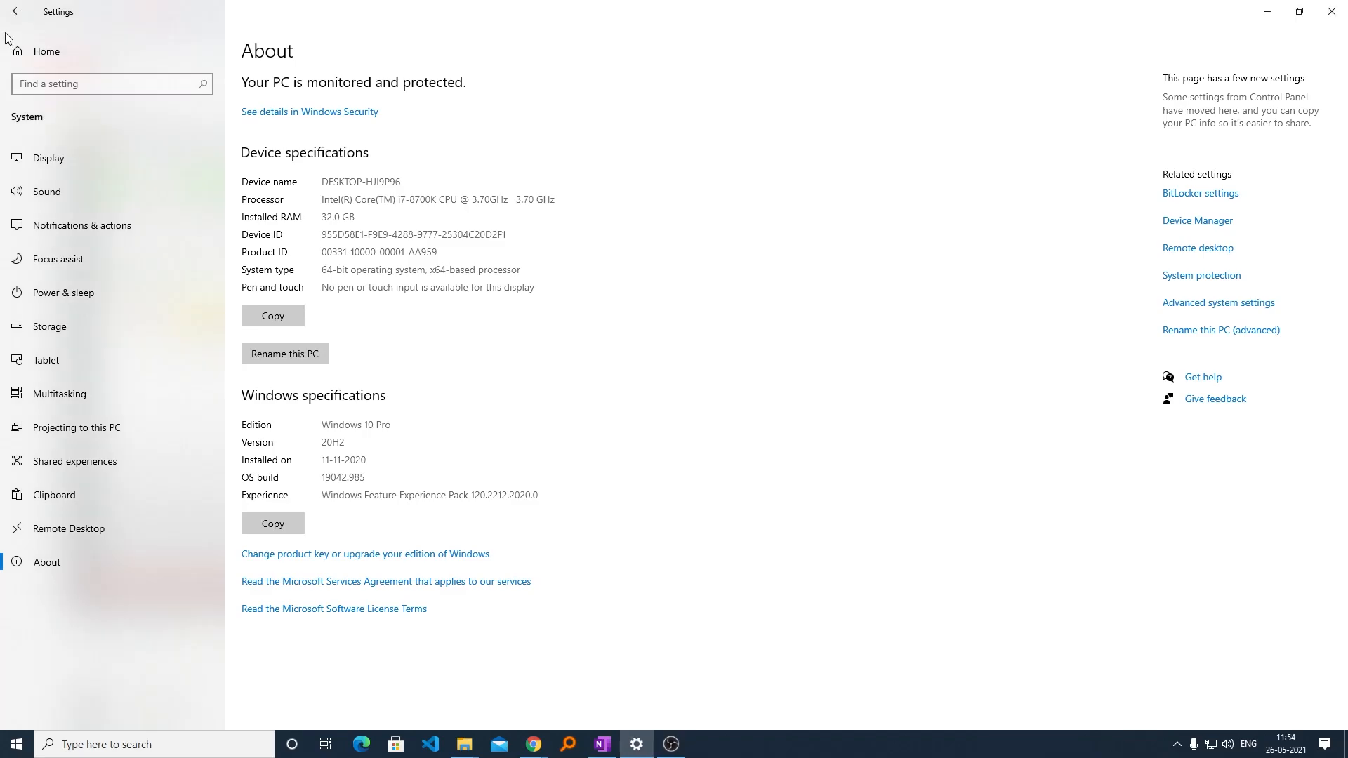
mouse_move(46, 50)
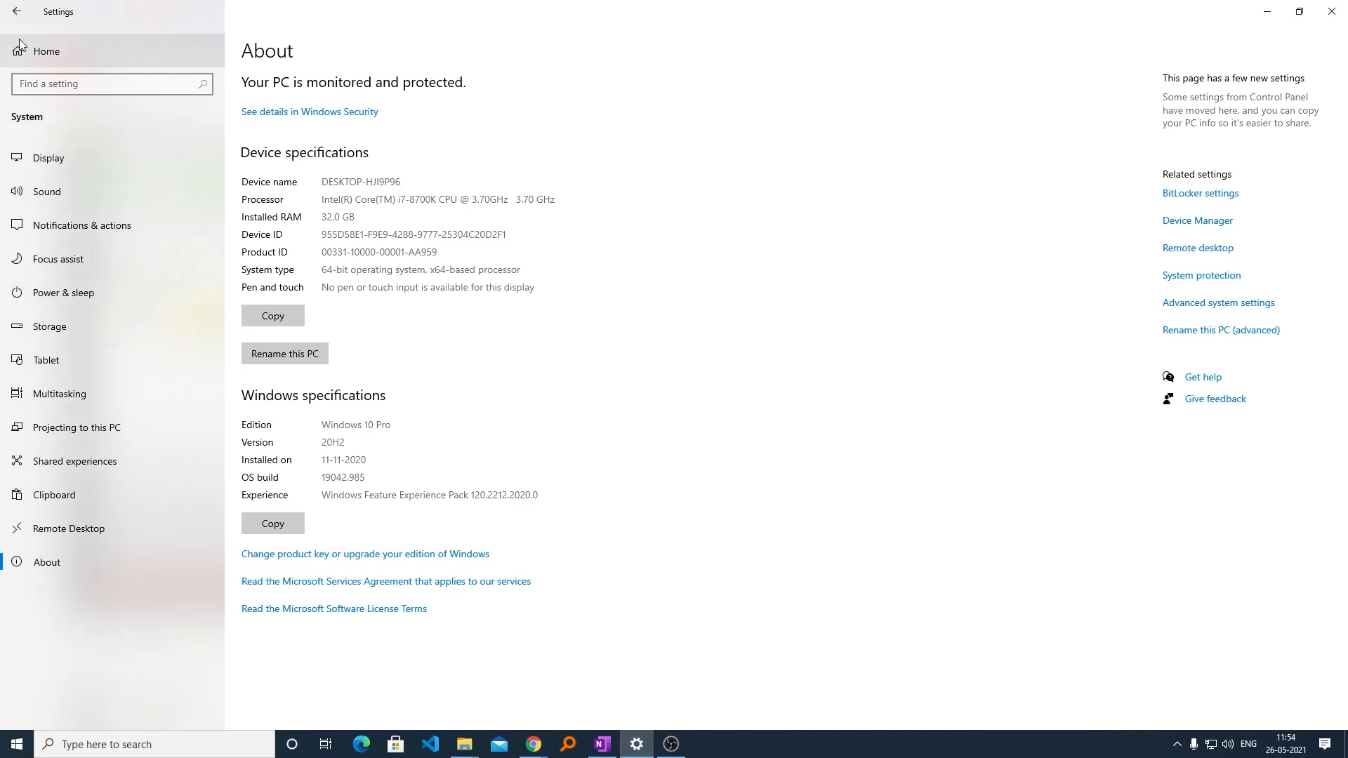
click(15, 11)
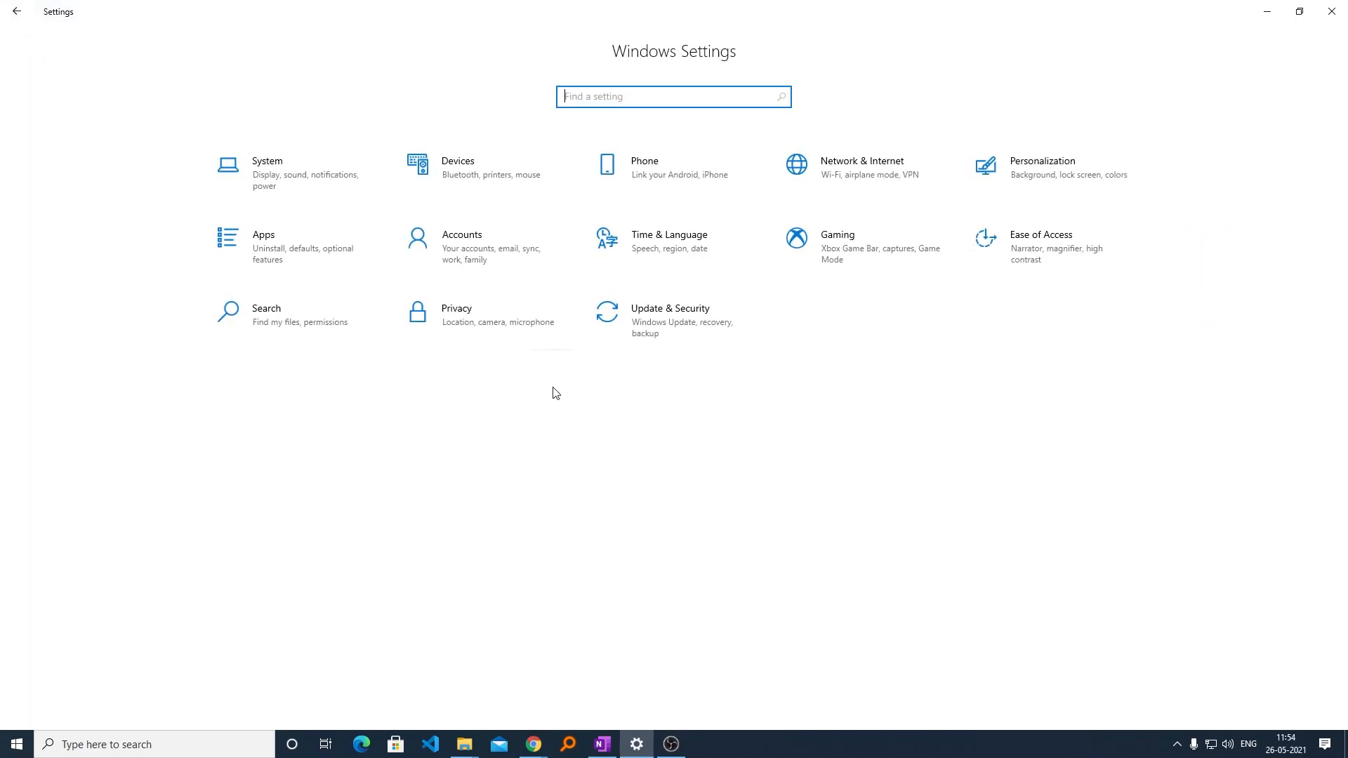
click(670, 318)
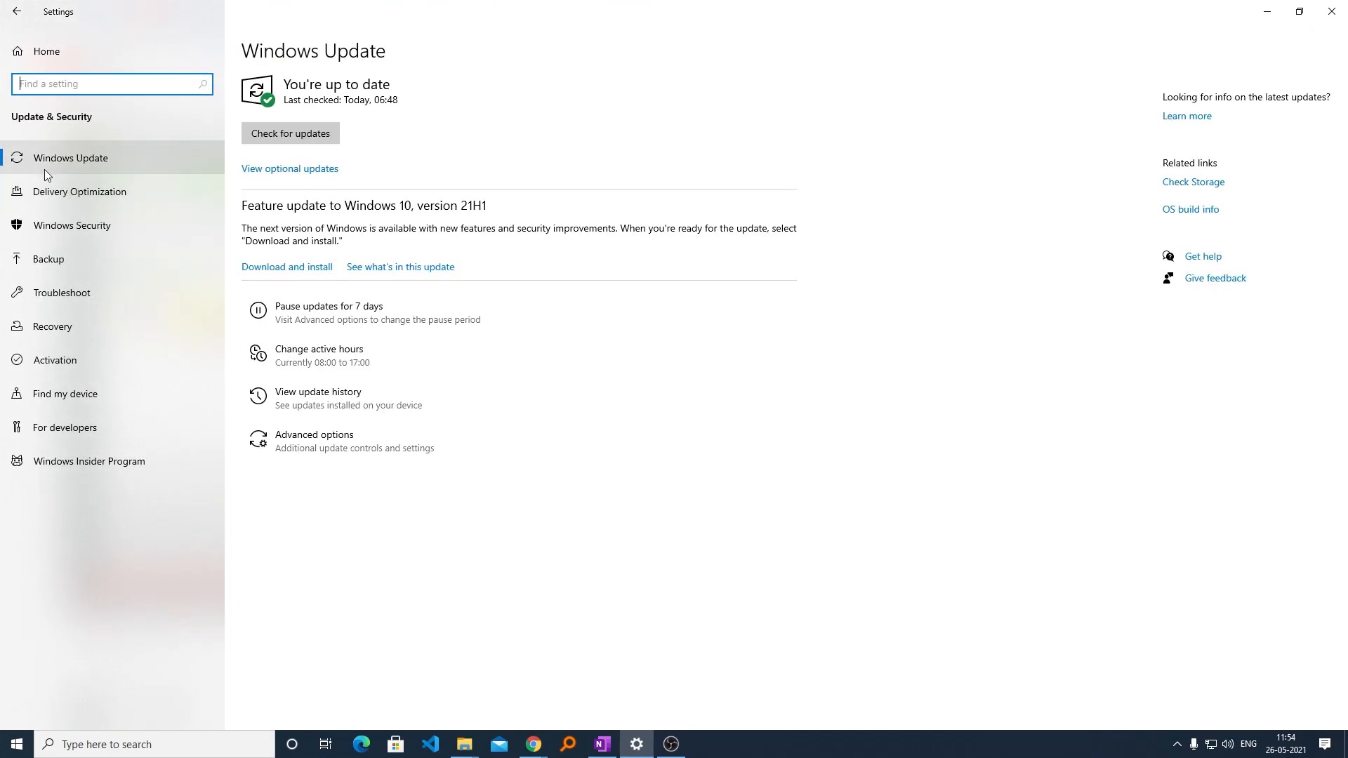
mouse_move(190, 204)
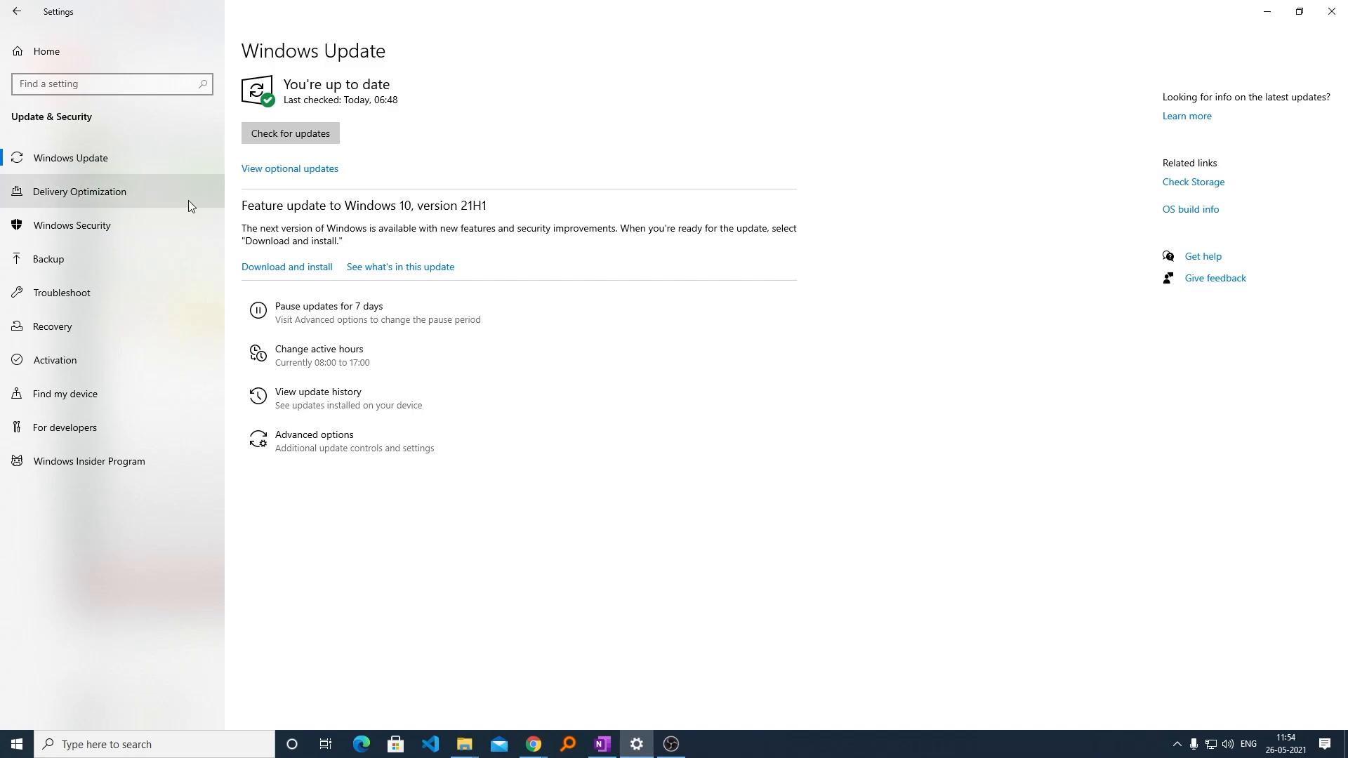
mouse_move(253, 214)
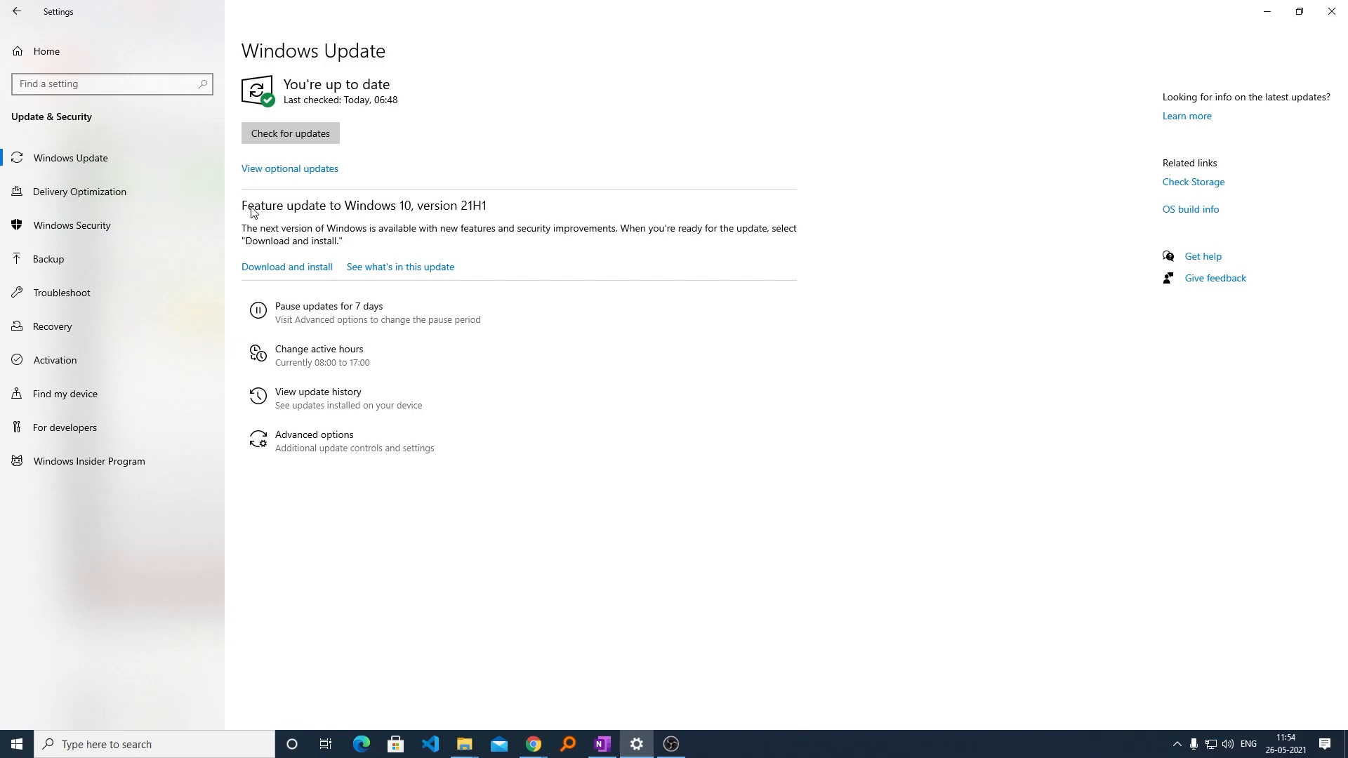
mouse_move(445, 215)
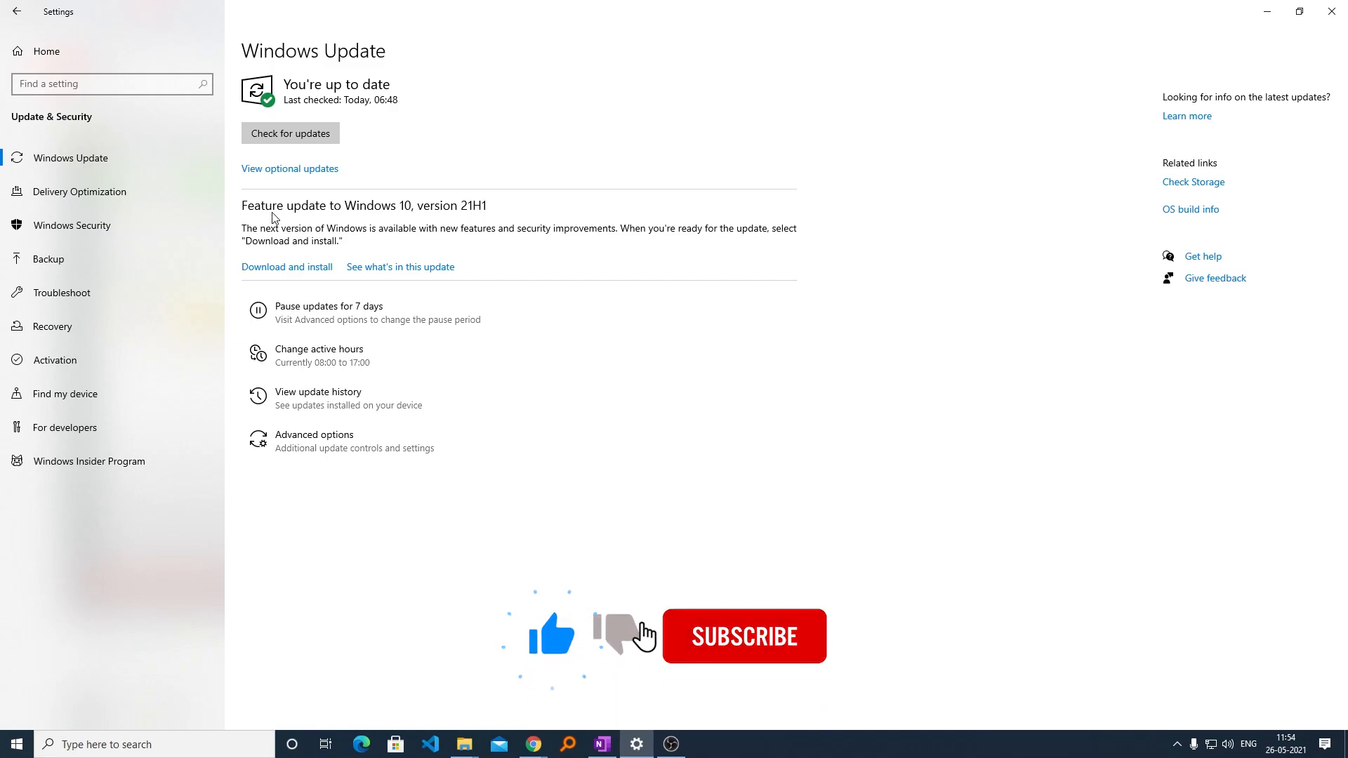
click(743, 636)
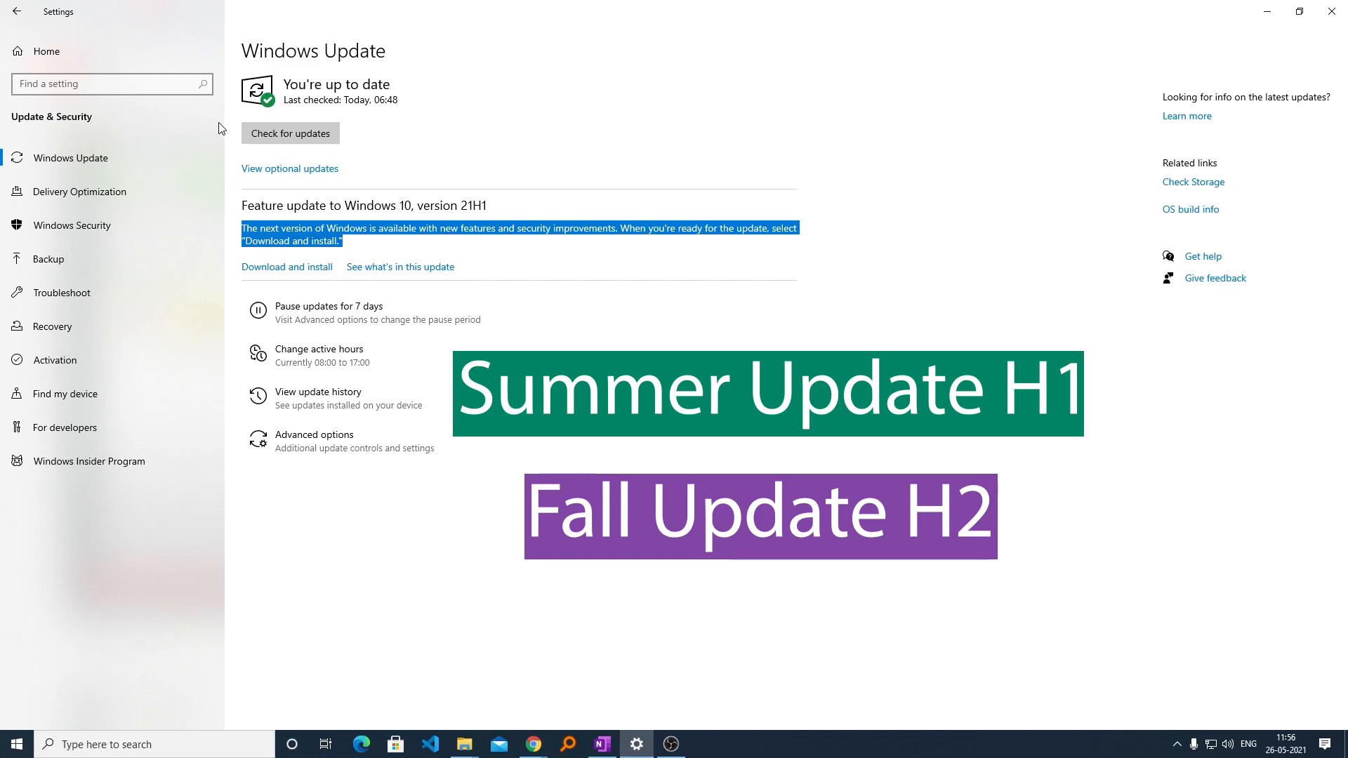
Step: Run a fresh Windows Update check for new updates
click(290, 133)
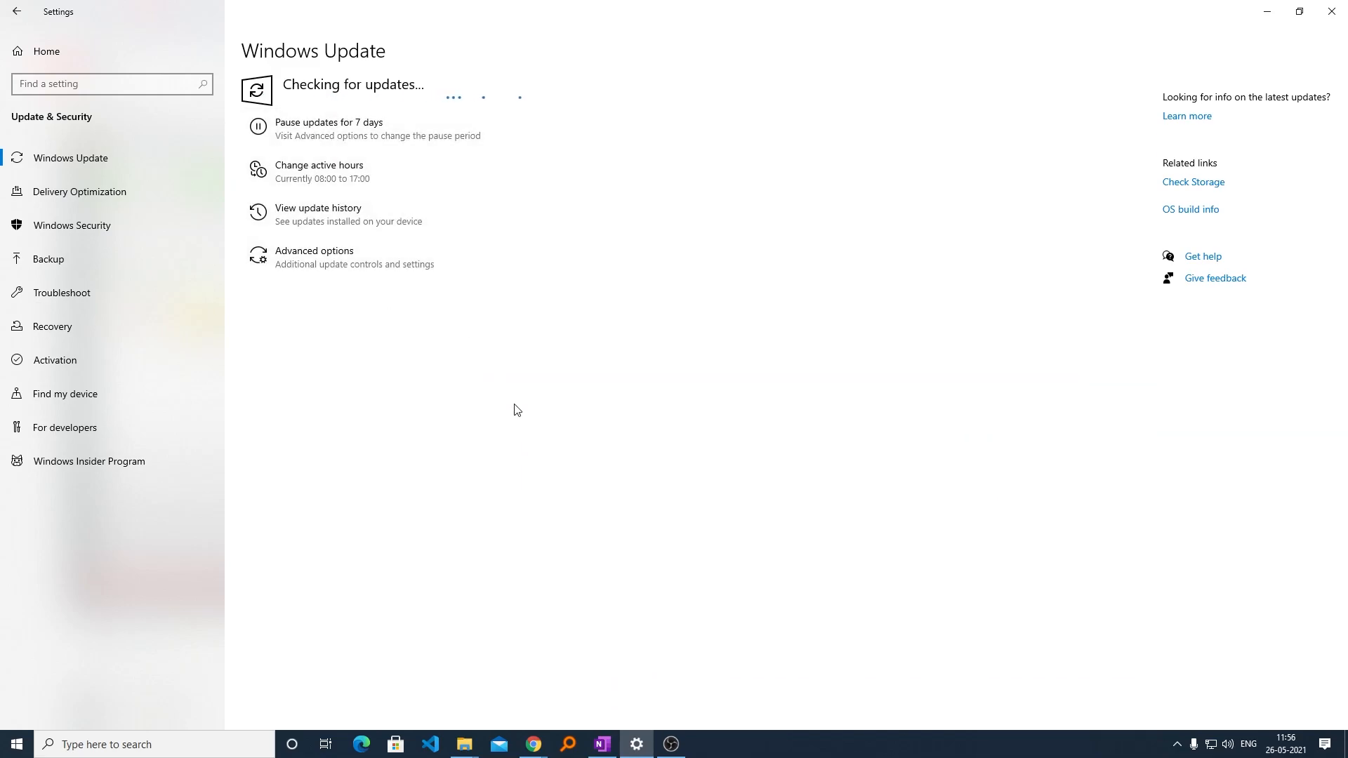
mouse_move(503, 407)
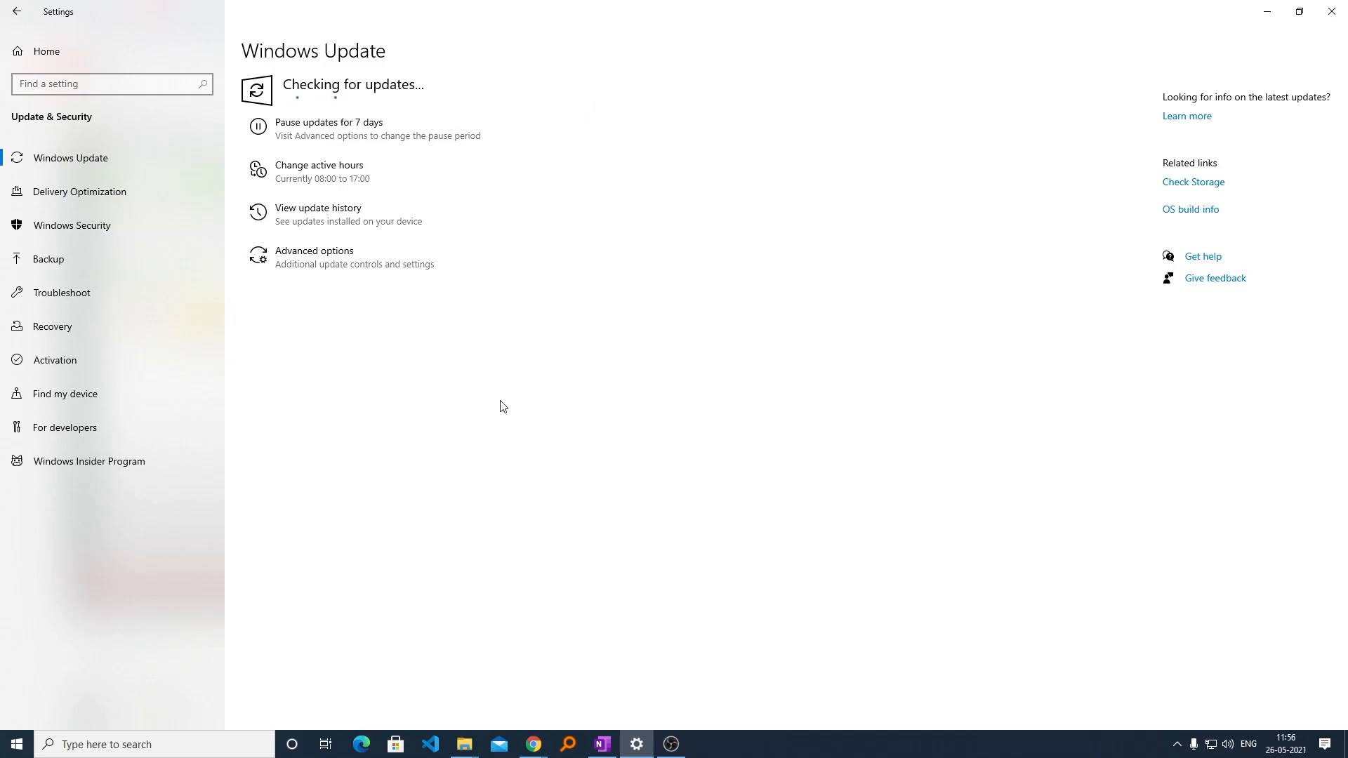
mouse_move(752, 317)
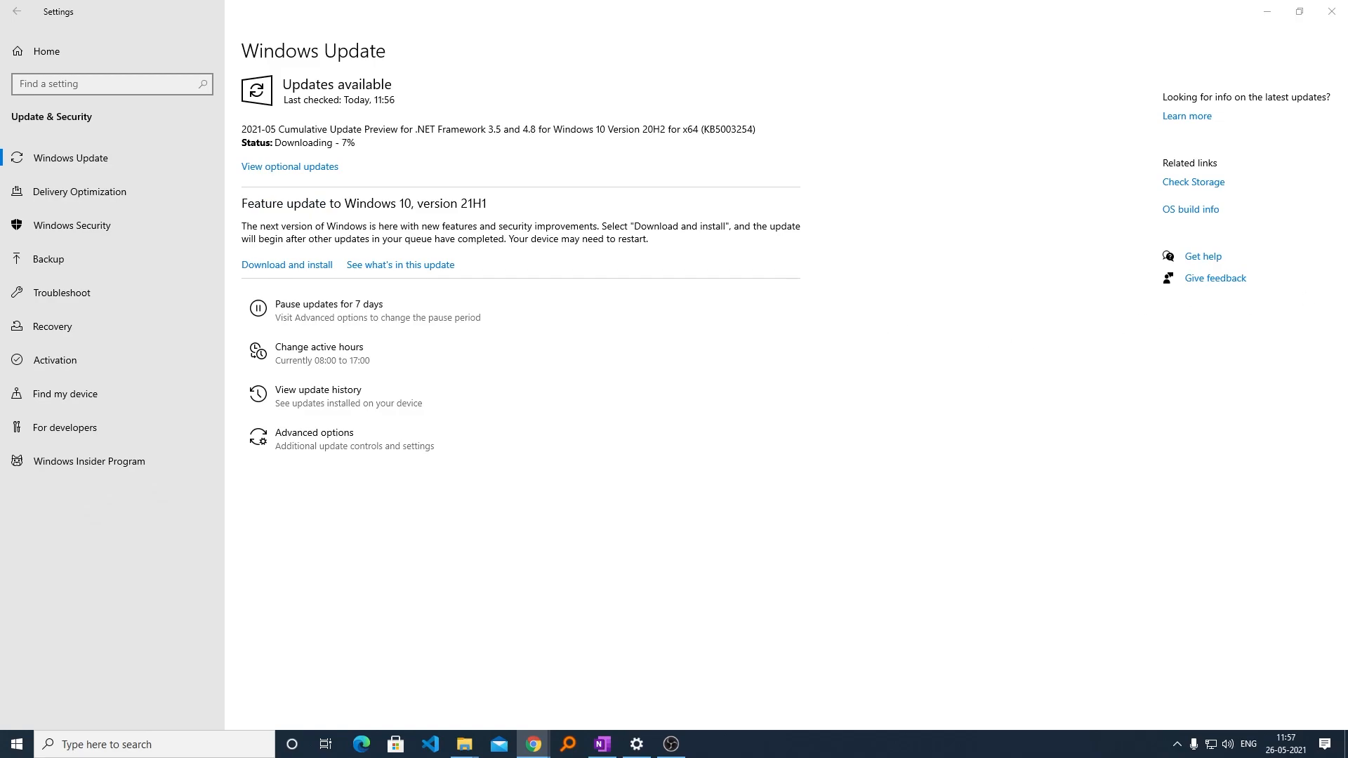
Step: Download the Windows 10 Update Assistant from Microsoft's Download Windows 10 page
click(532, 750)
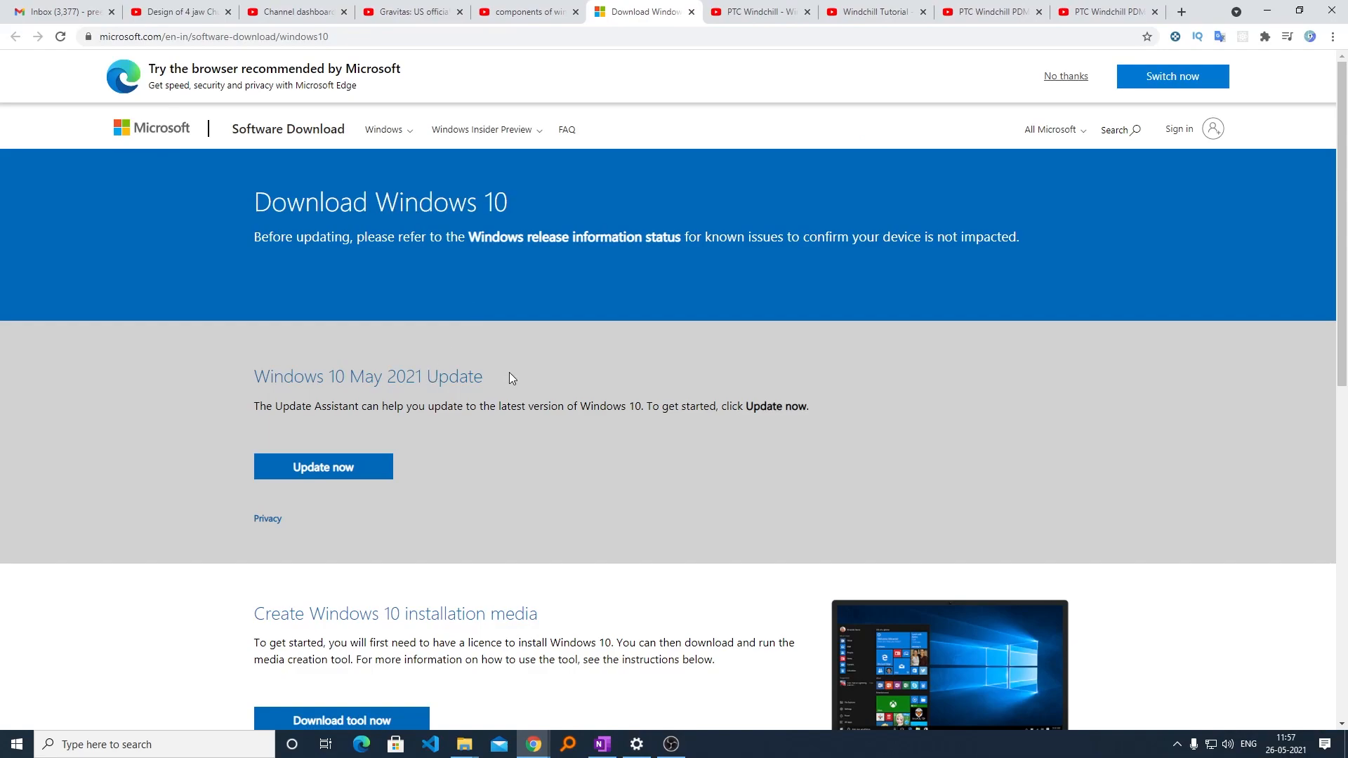
double_click(304, 406)
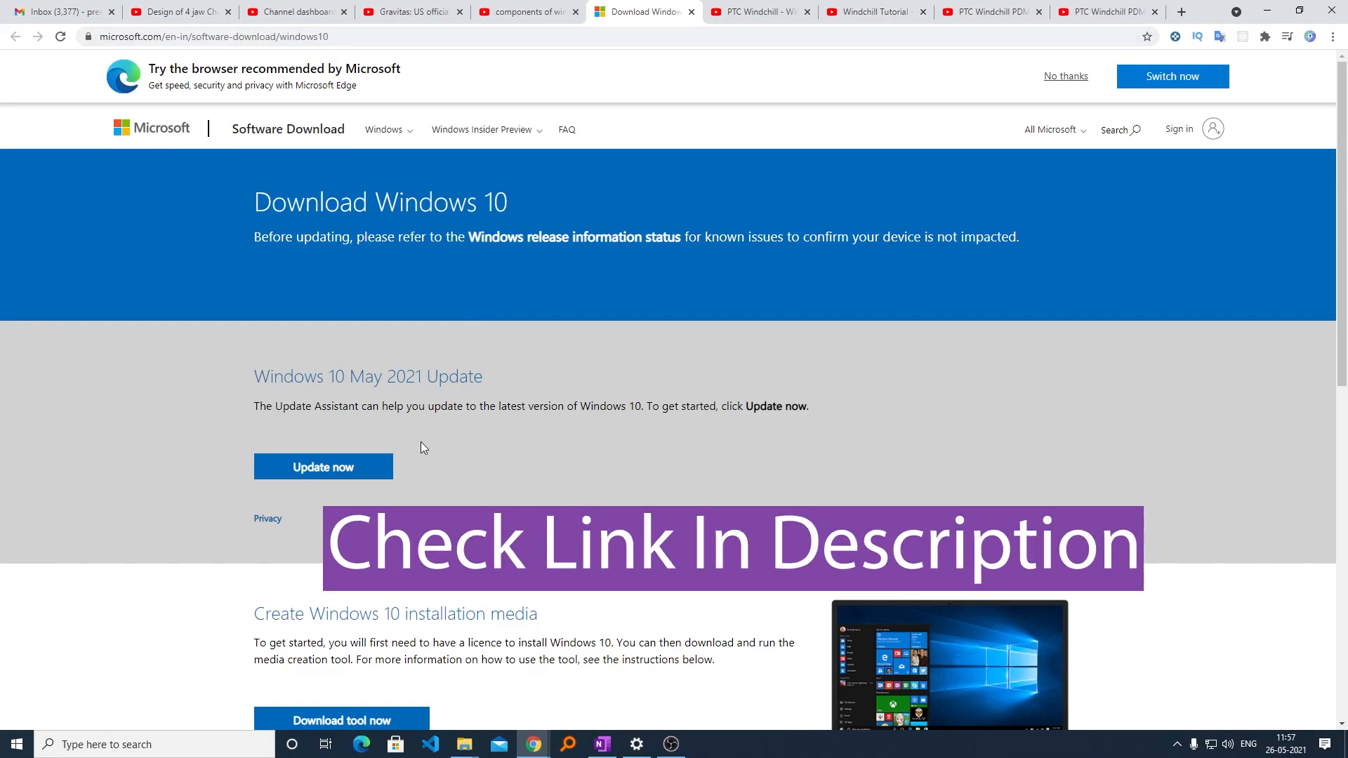
mouse_move(323, 467)
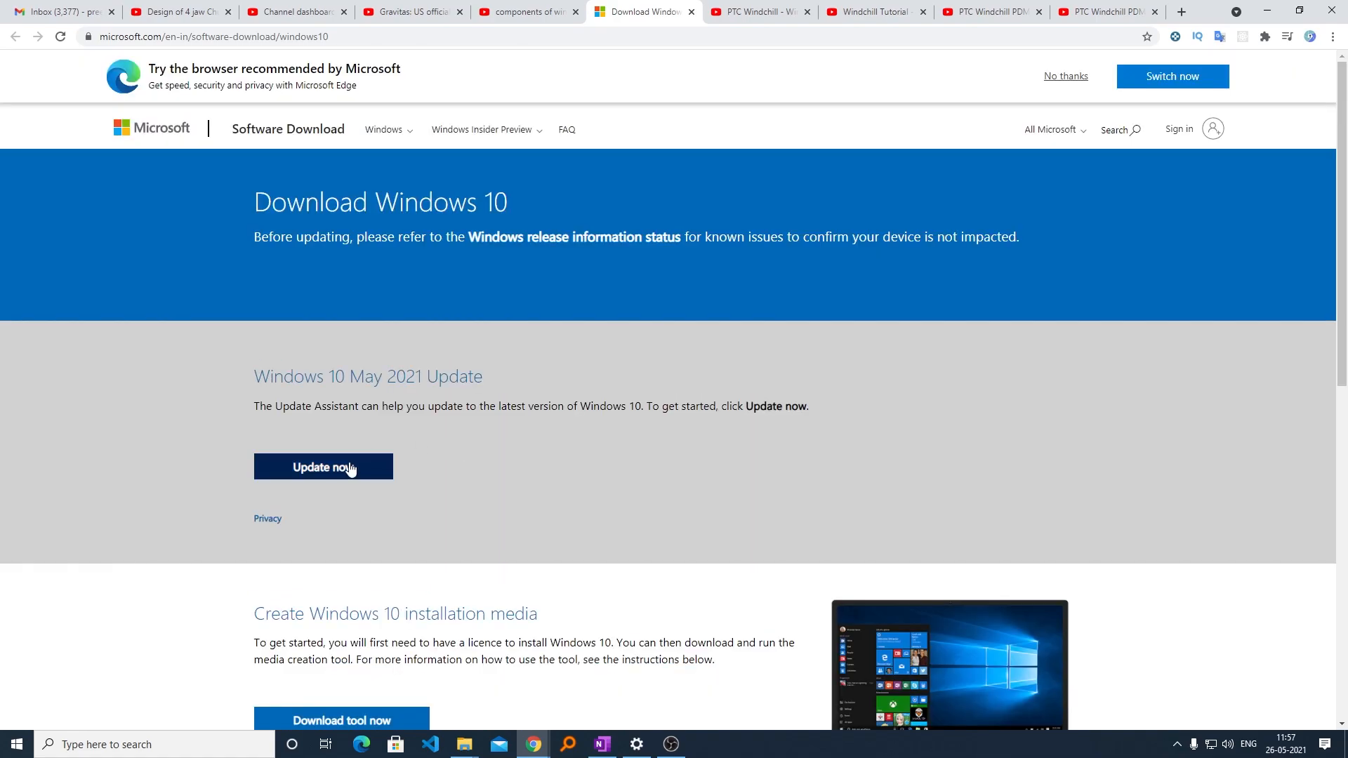
click(322, 467)
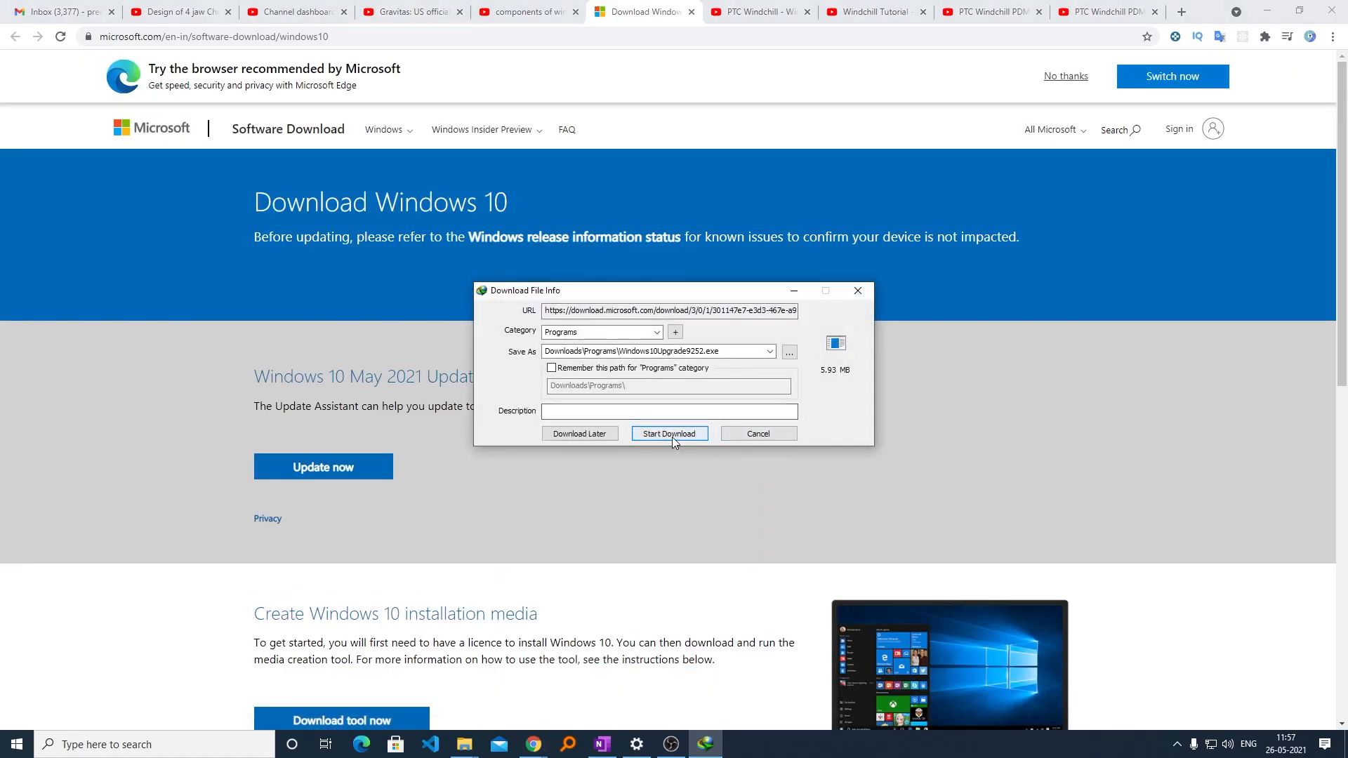
click(670, 433)
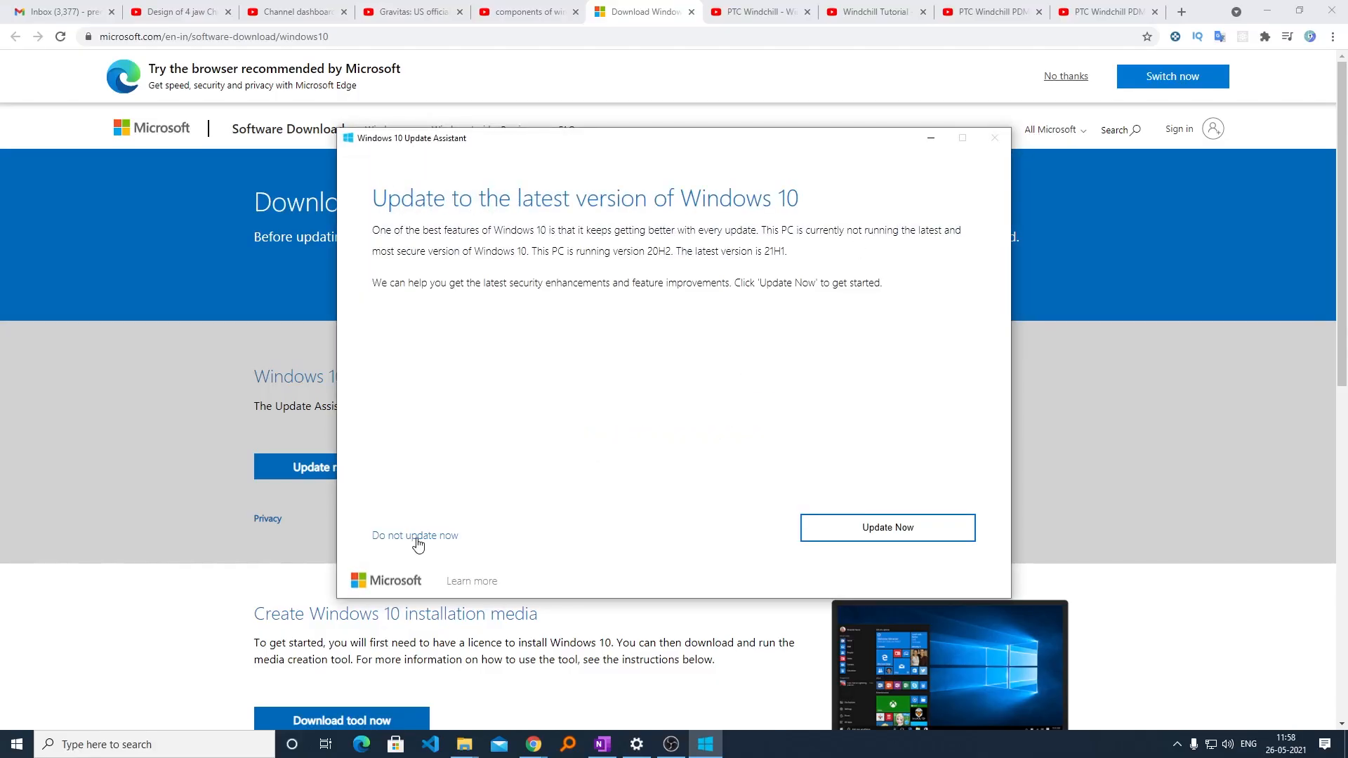
Step: Decline and cancel the Update Assistant's update, returning to Windows Update settings
click(415, 535)
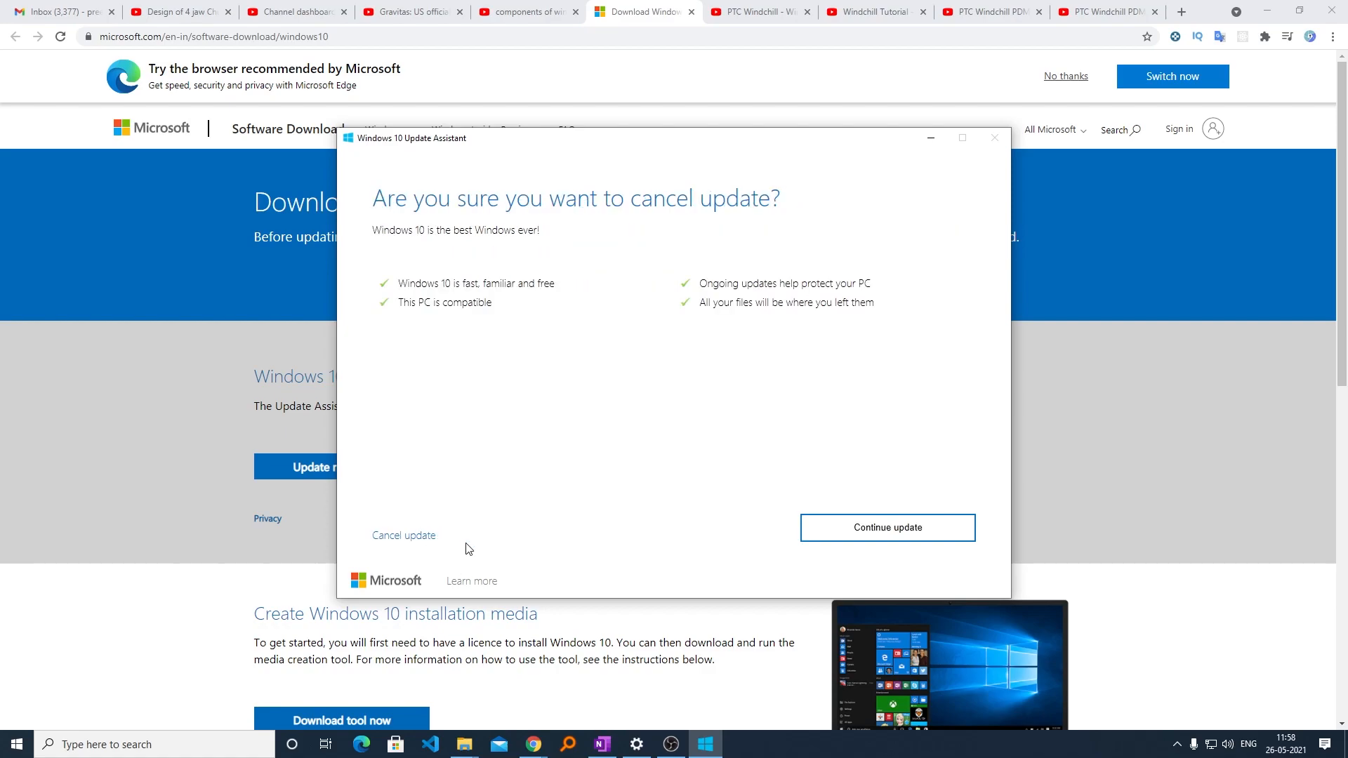
click(403, 536)
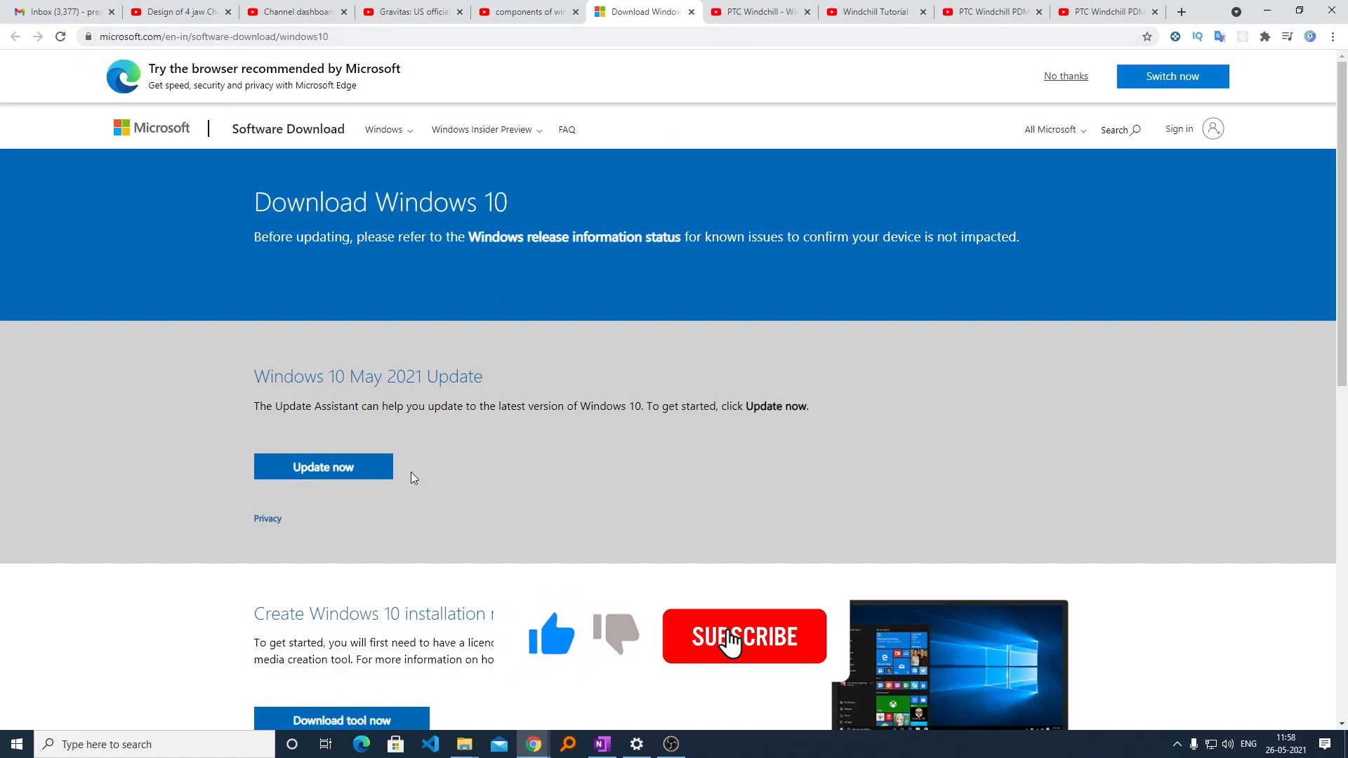
click(743, 636)
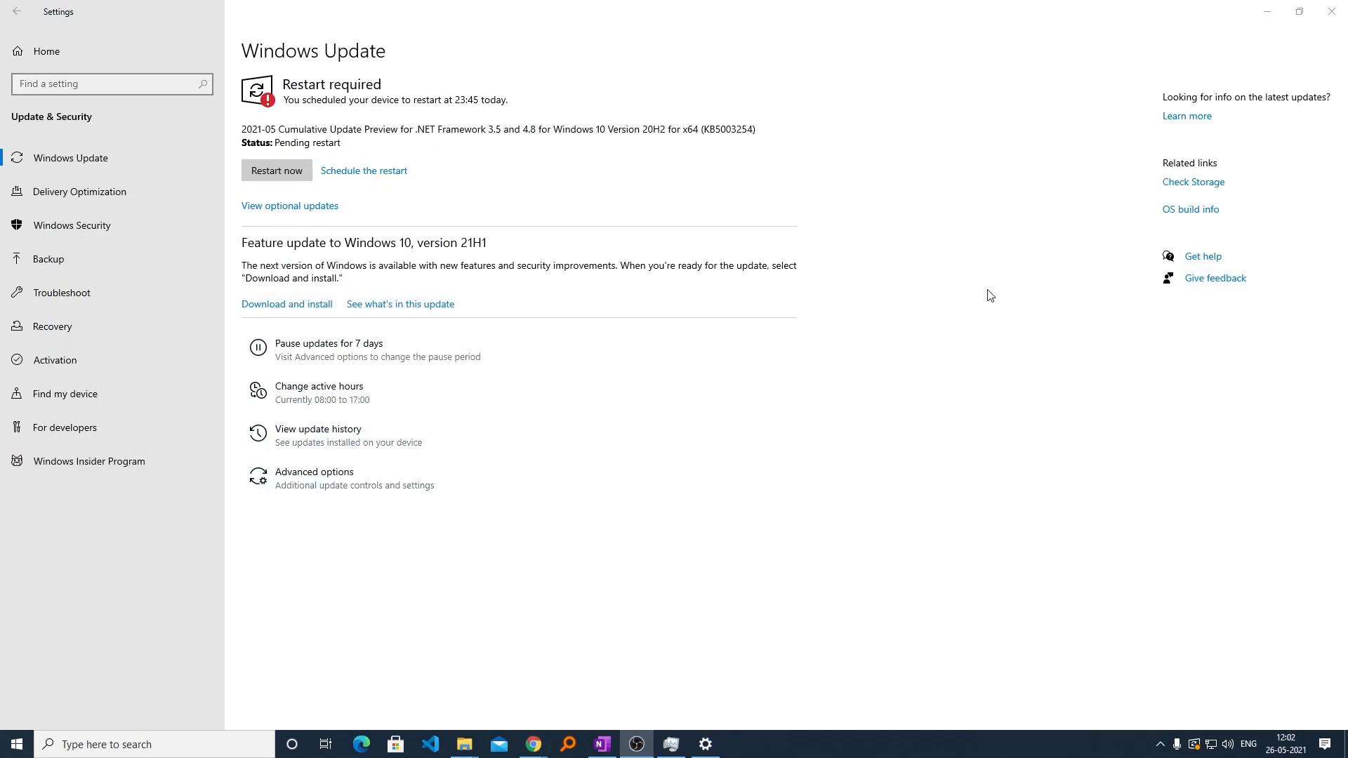
mouse_move(338, 350)
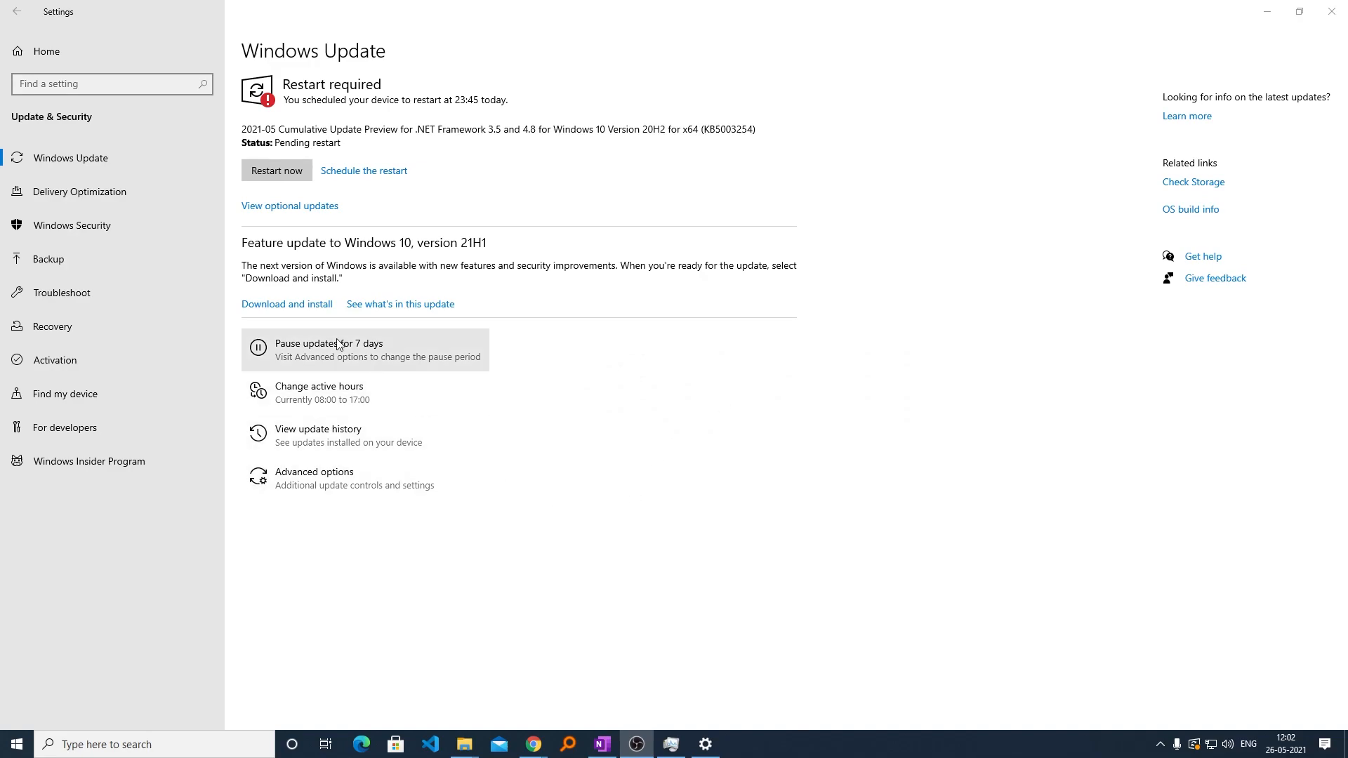
Step: Download and install the Windows 10, version 21H1 feature update
click(287, 303)
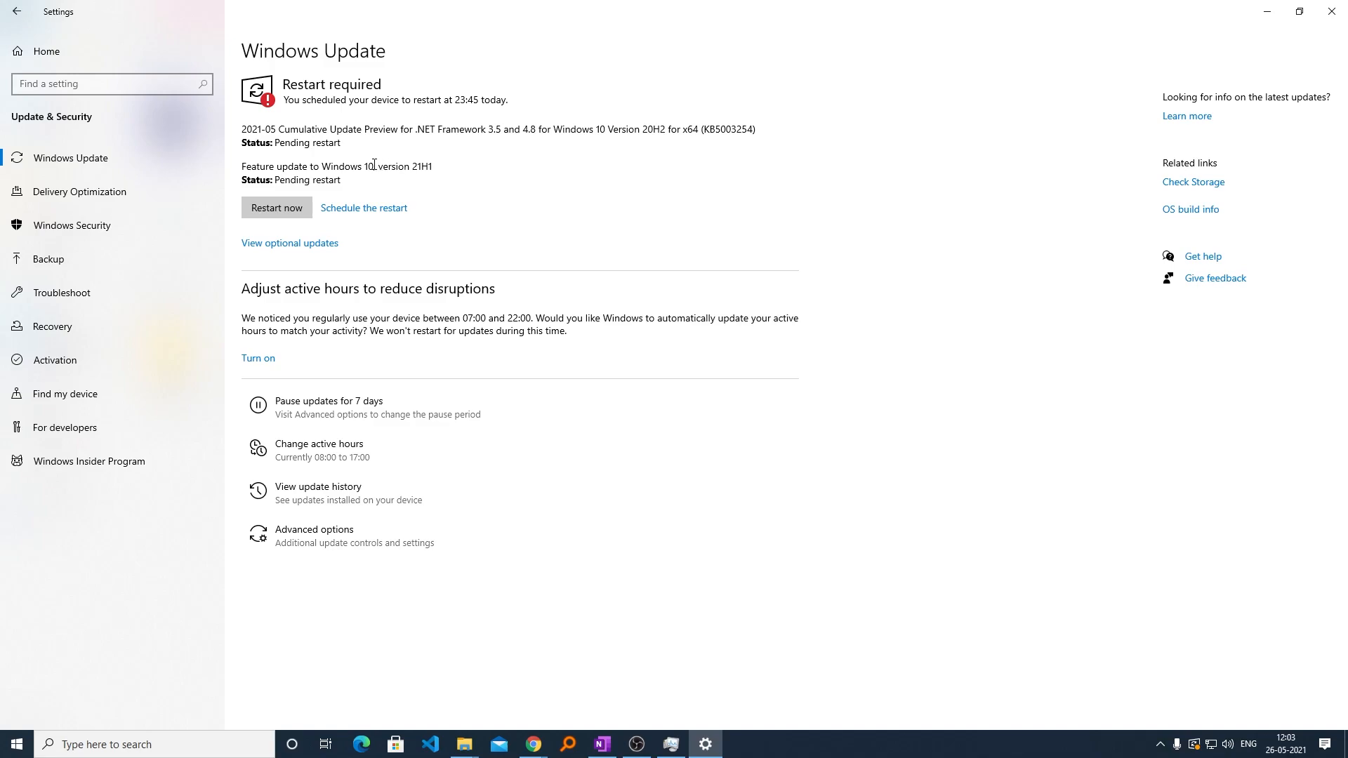
mouse_move(373, 165)
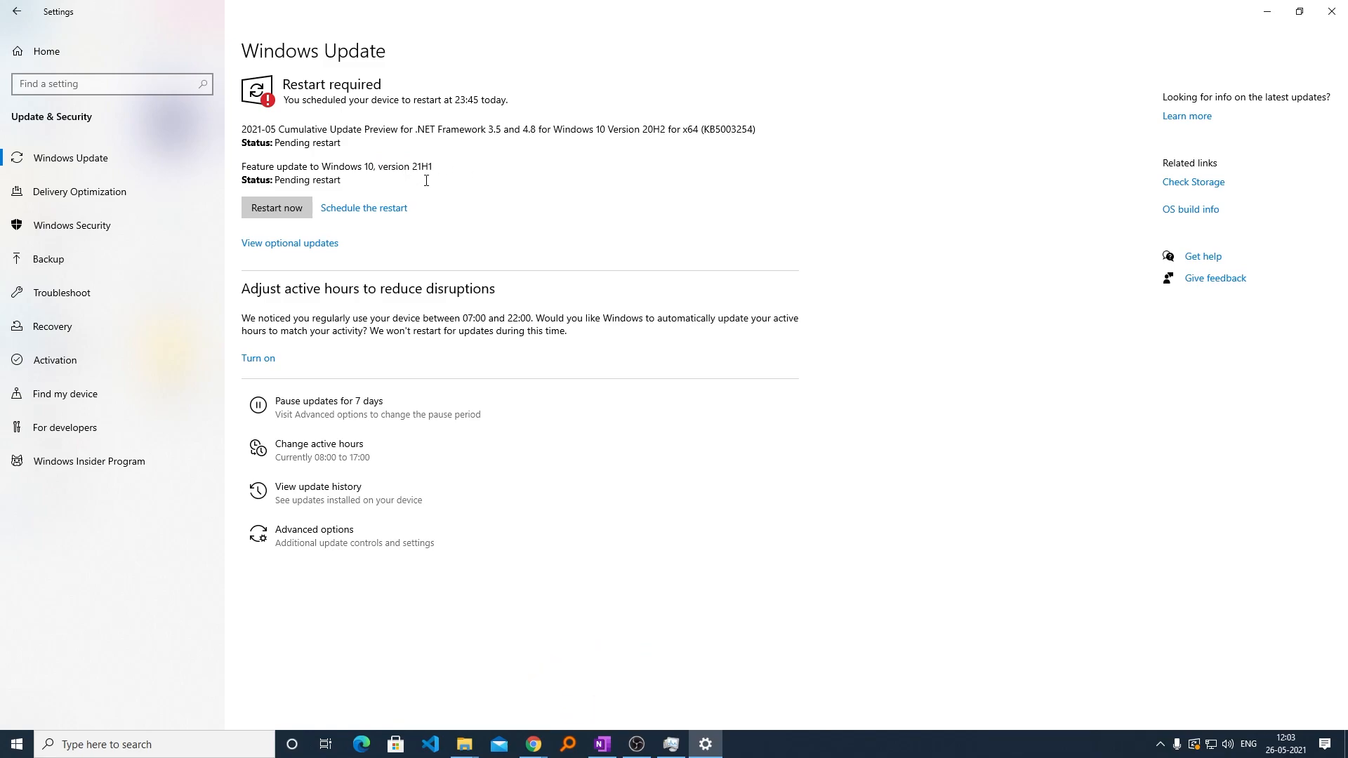
mouse_move(373, 166)
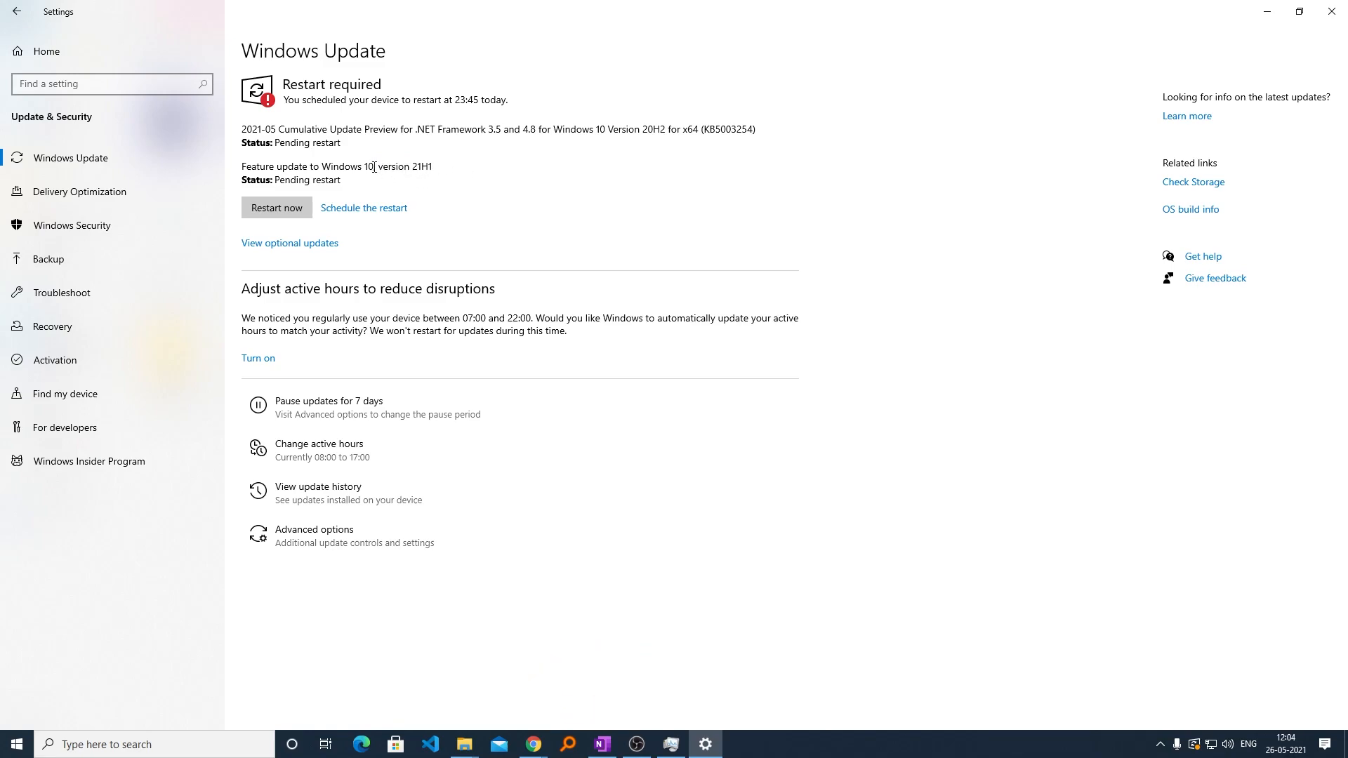
mouse_move(290, 254)
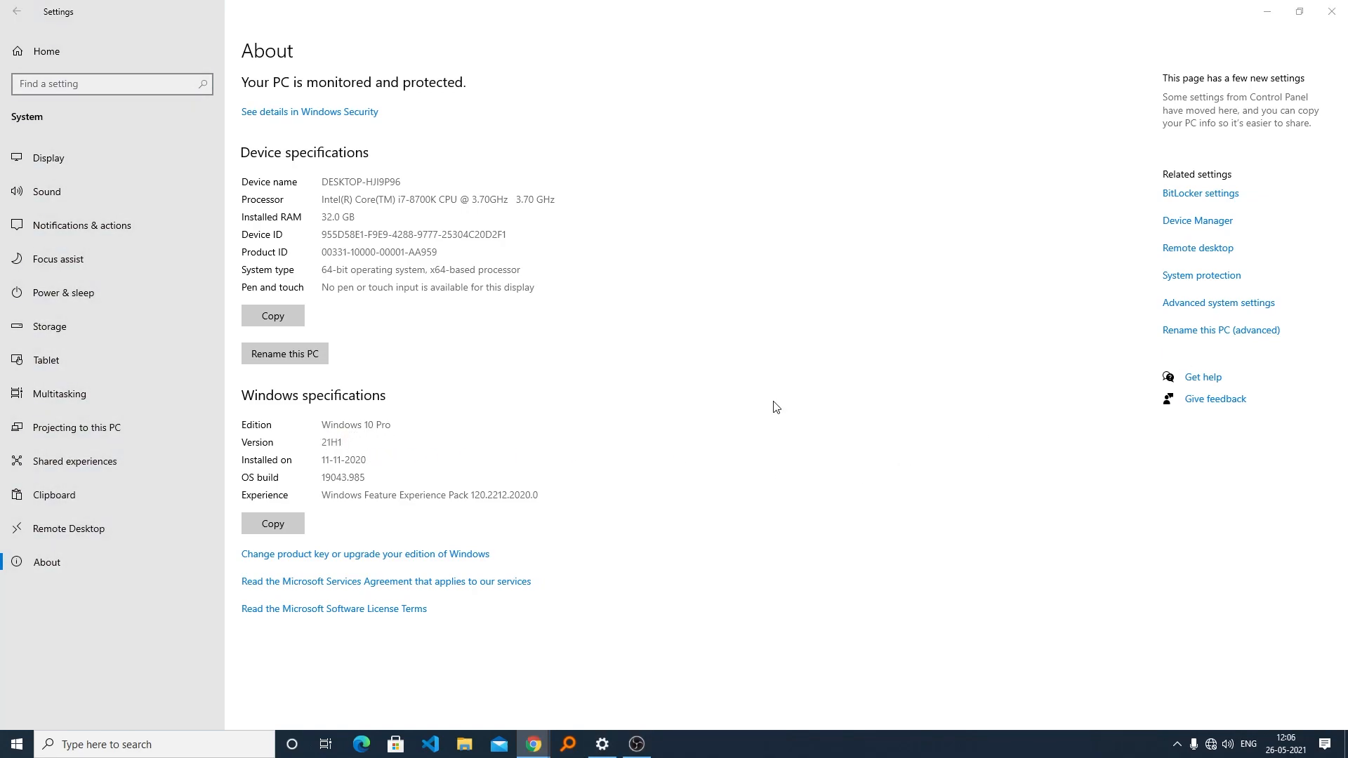
mouse_move(781, 406)
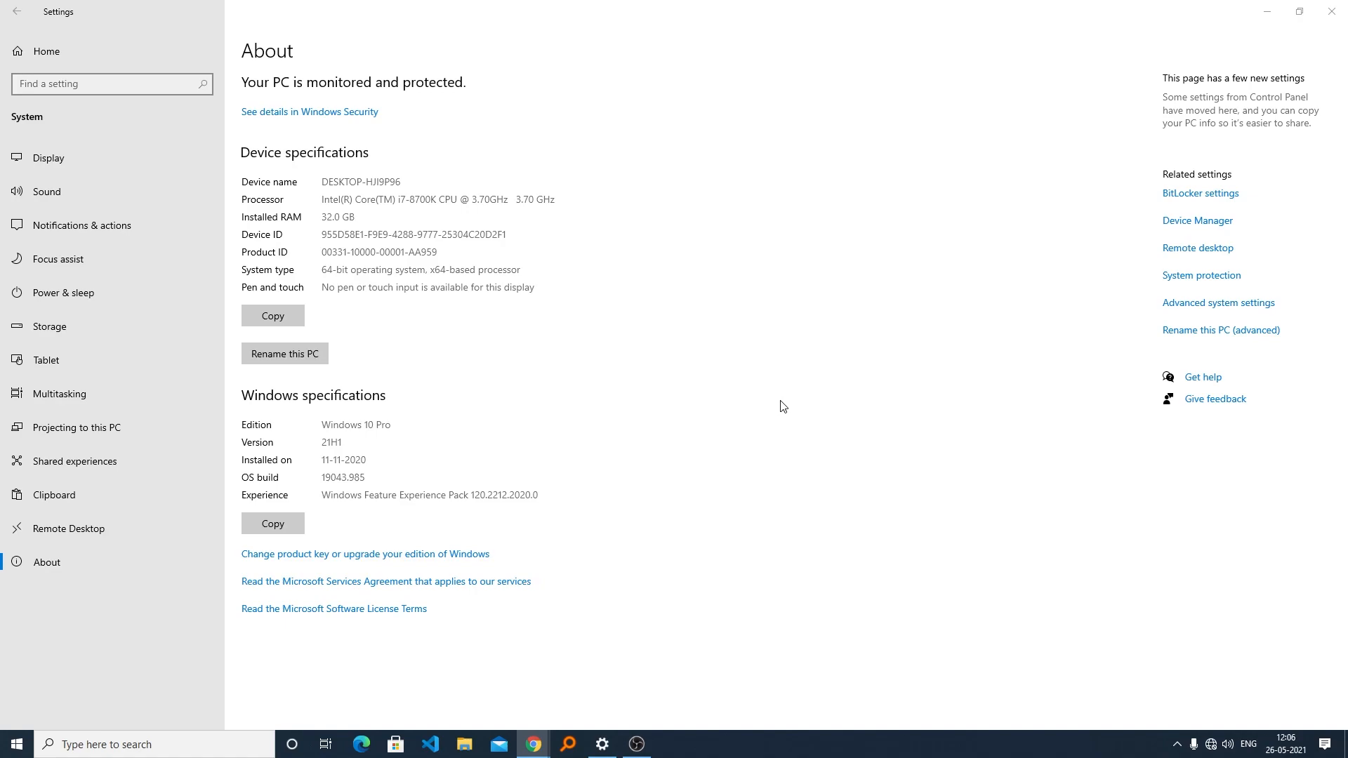